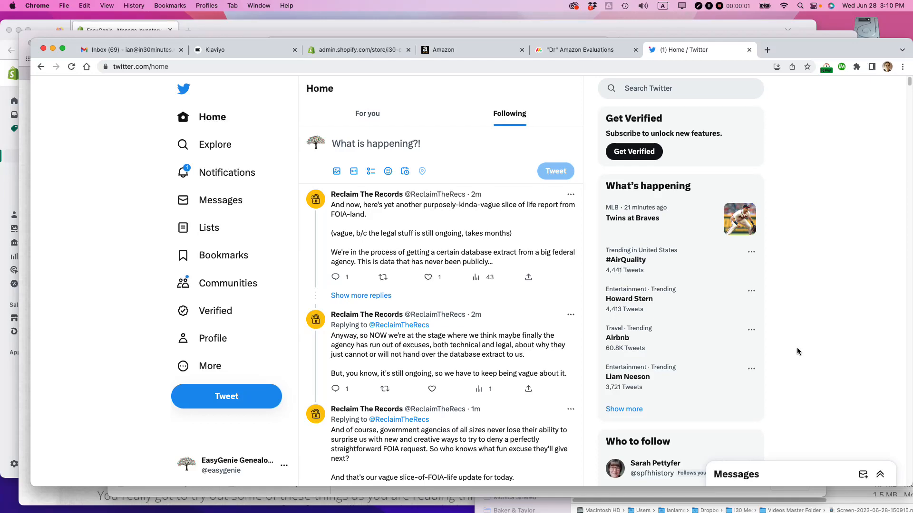
# Scroll the home Following feed until the promoted Losa Shop eyebrow-brush video appears.
pyautogui.scroll(-3)
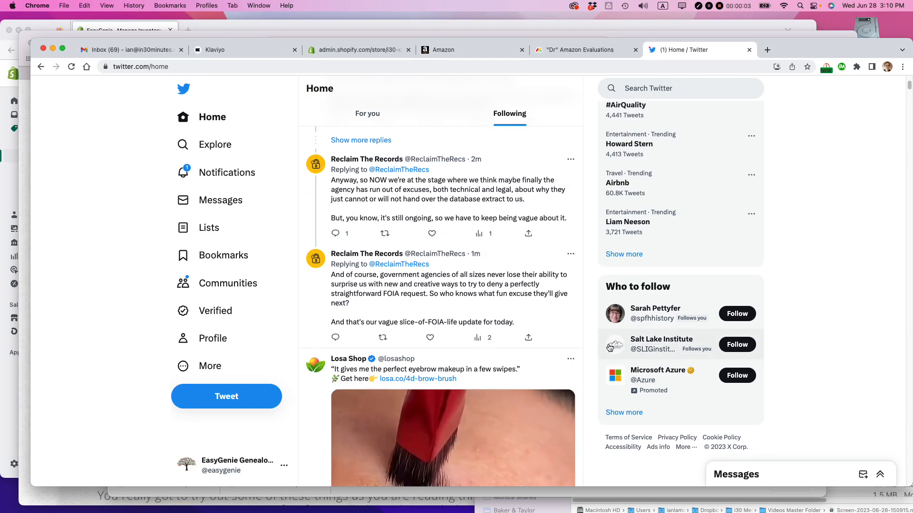
pyautogui.scroll(-3)
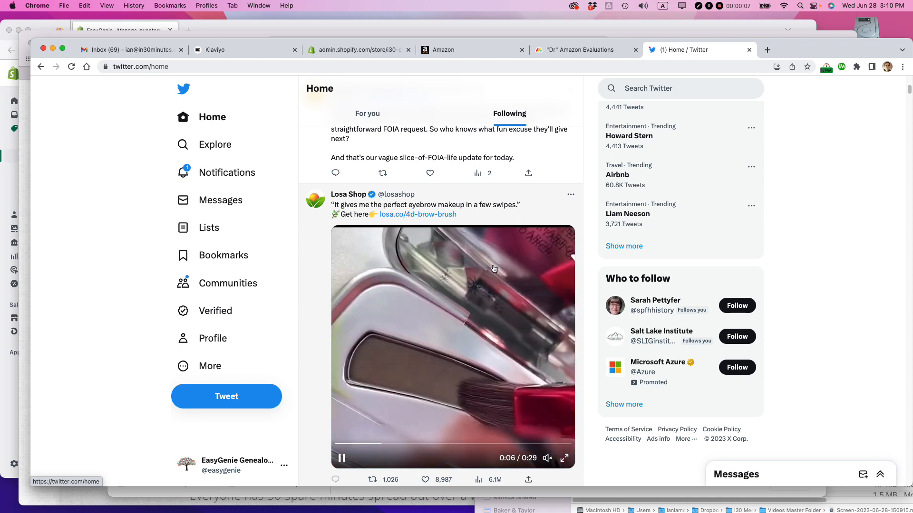
pyautogui.scroll(-3)
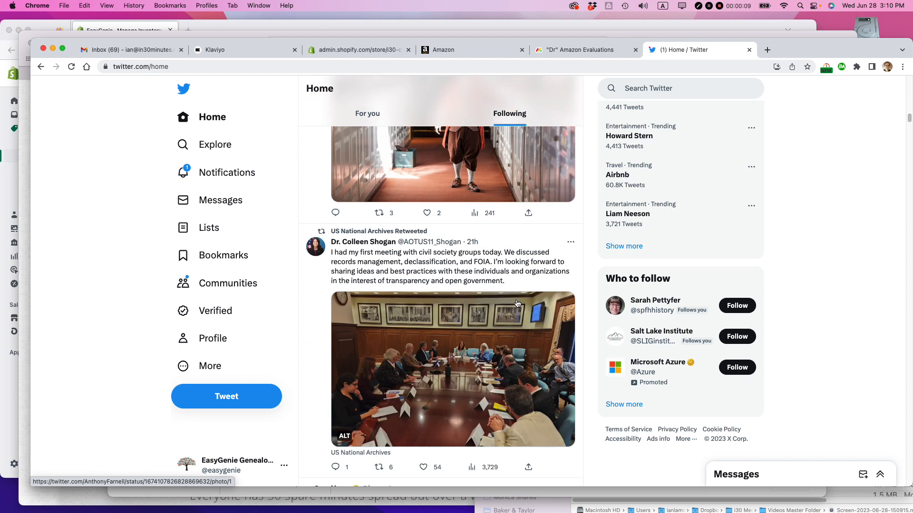
pyautogui.scroll(3)
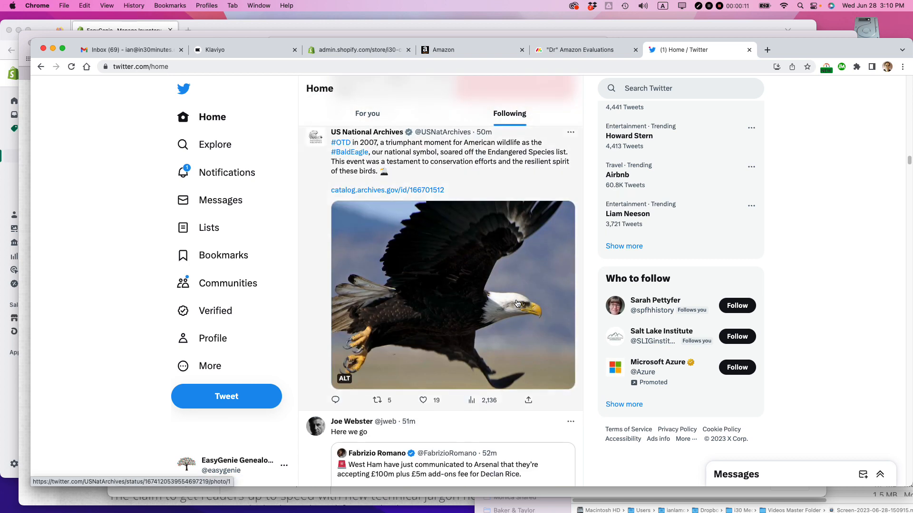
pyautogui.moveTo(779, 314)
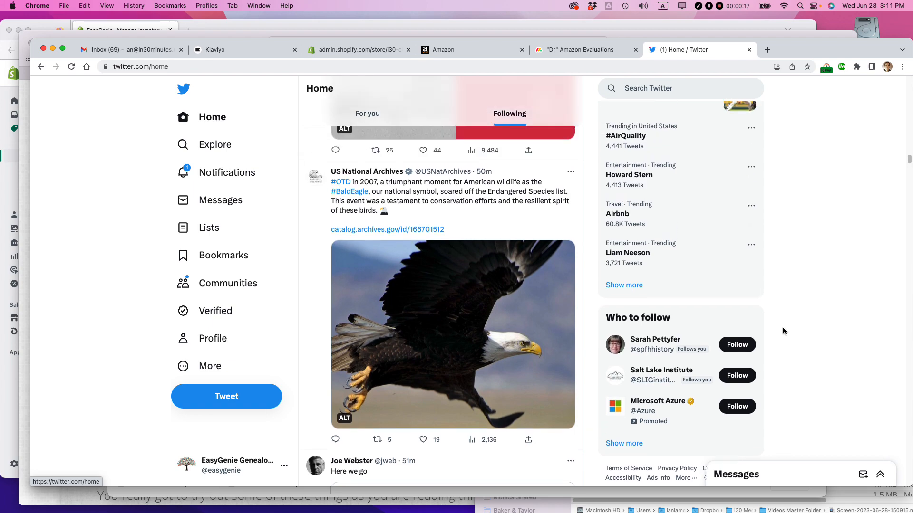
pyautogui.scroll(3)
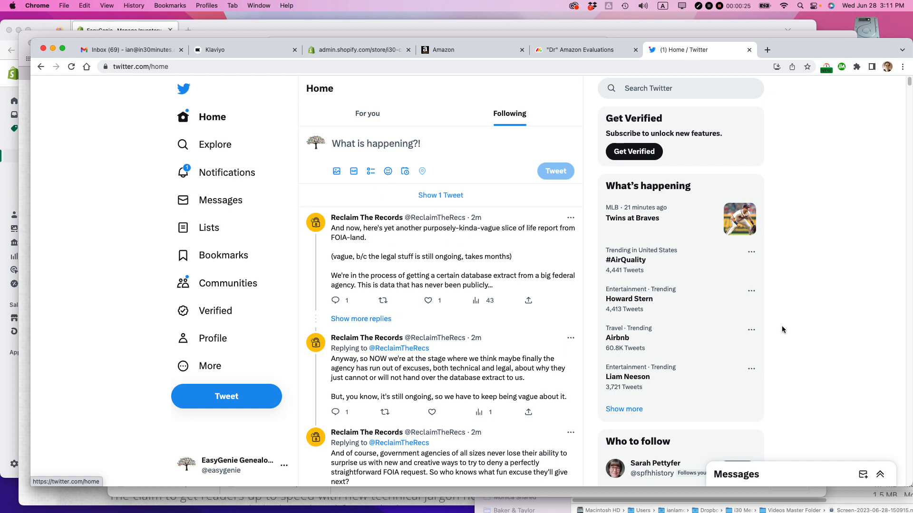
pyautogui.scroll(-3)
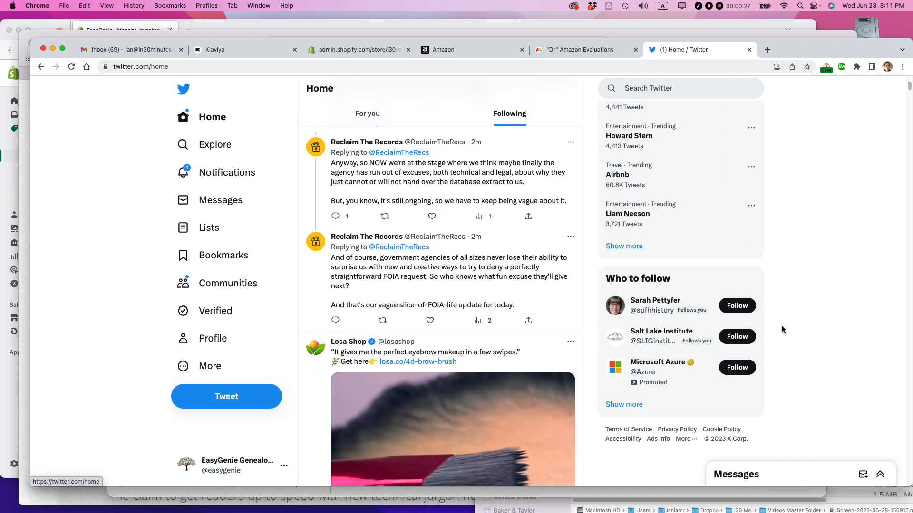
pyautogui.scroll(-3)
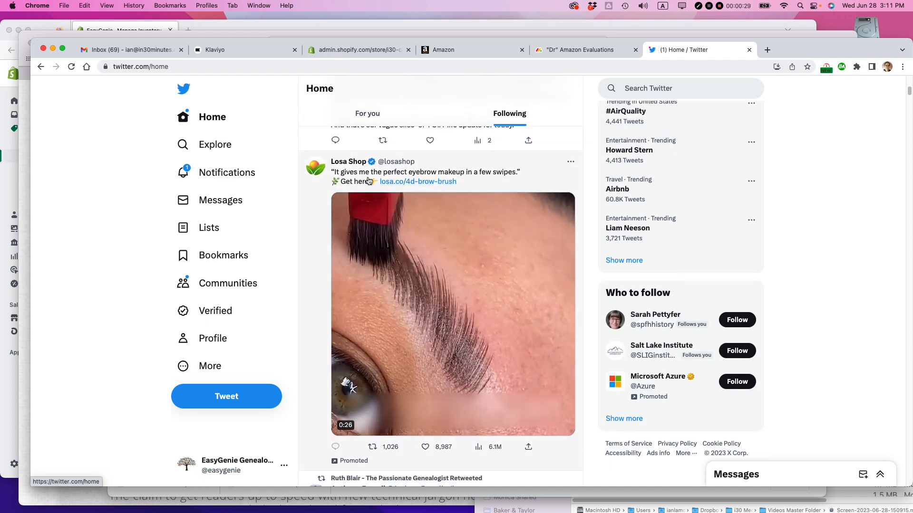
pyautogui.click(569, 161)
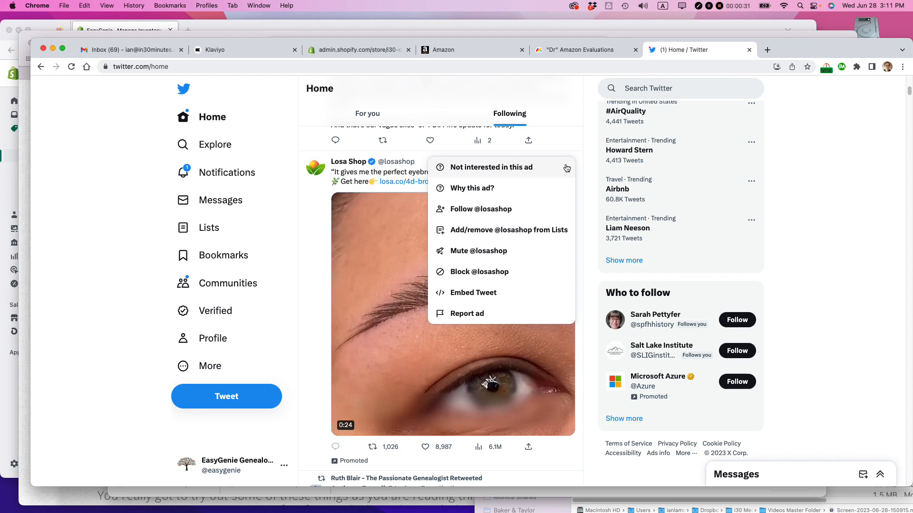
pyautogui.click(481, 271)
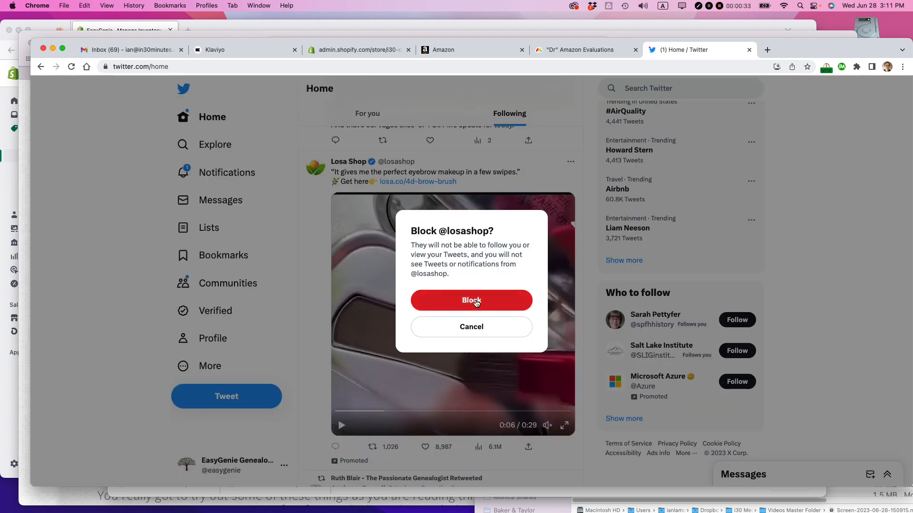
pyautogui.click(471, 301)
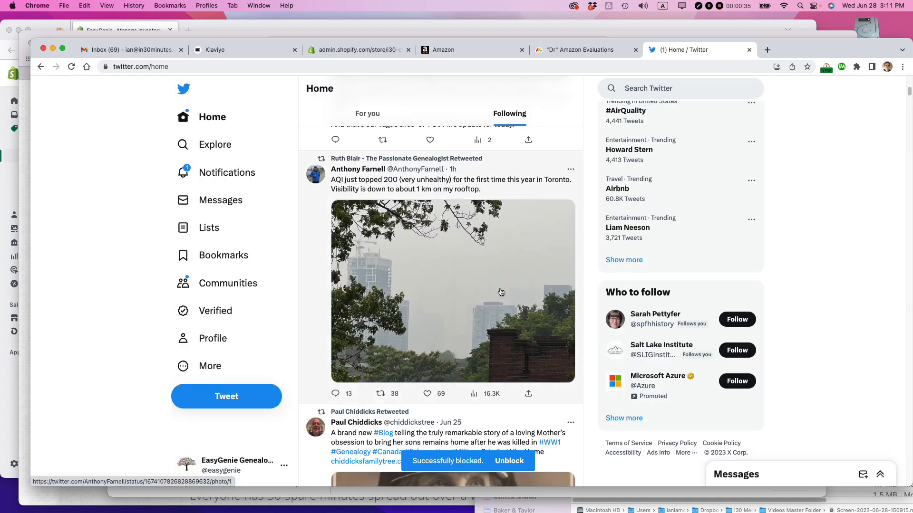
pyautogui.scroll(-3)
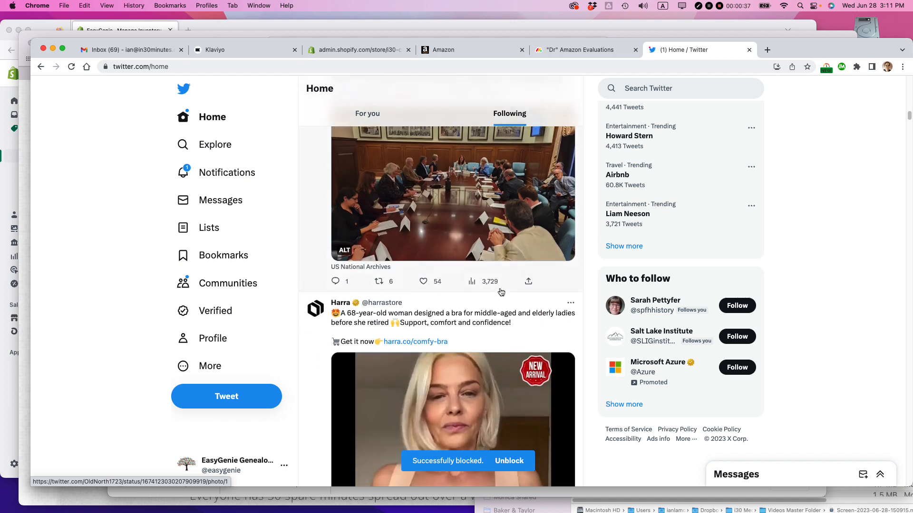
pyautogui.click(570, 303)
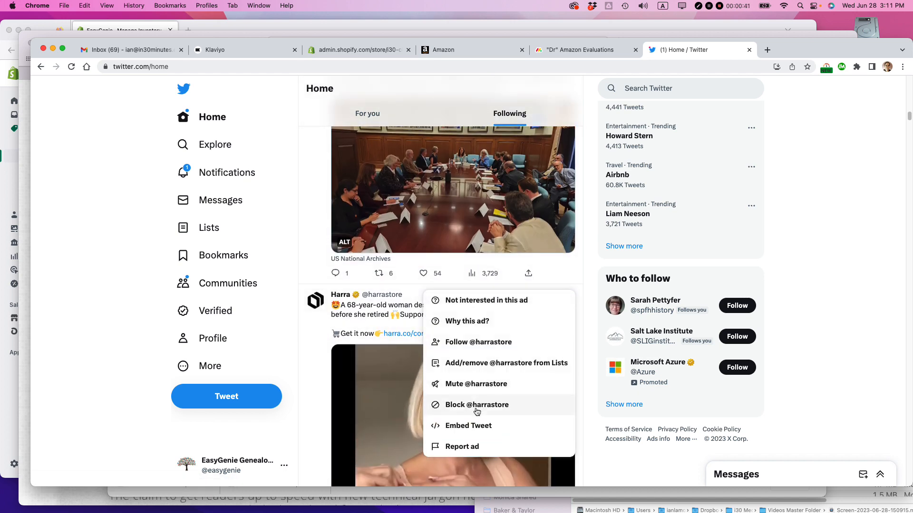
pyautogui.click(476, 405)
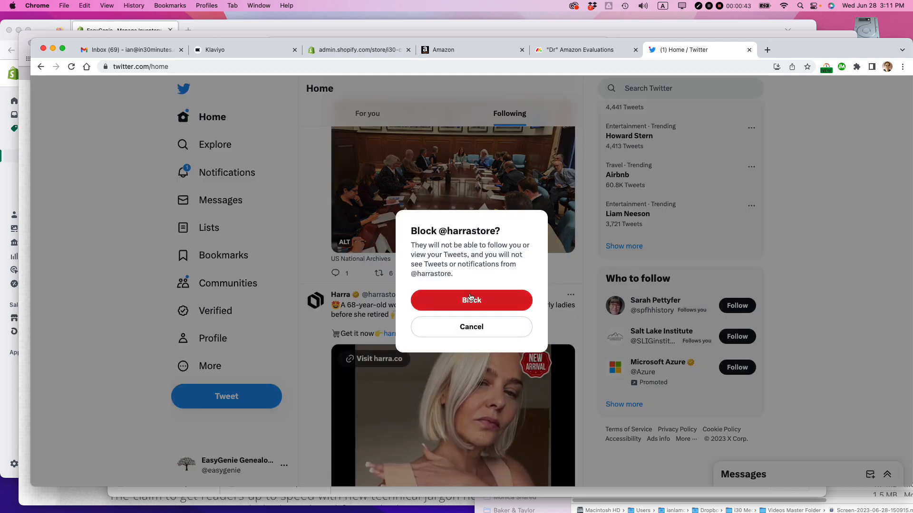
pyautogui.click(471, 300)
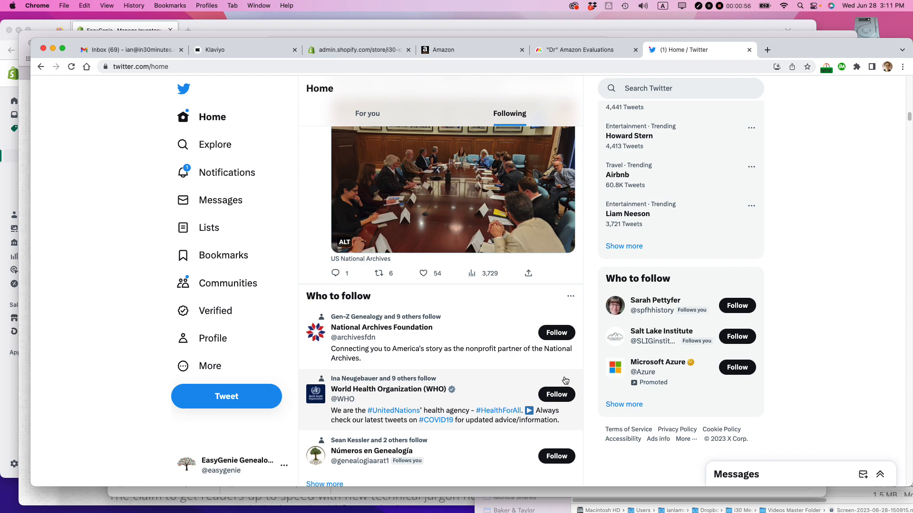
pyautogui.scroll(3)
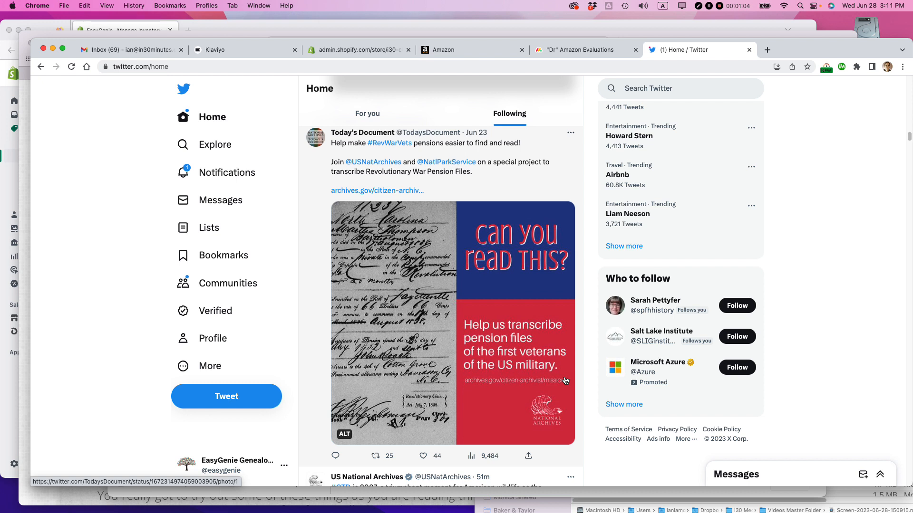
pyautogui.moveTo(558, 393)
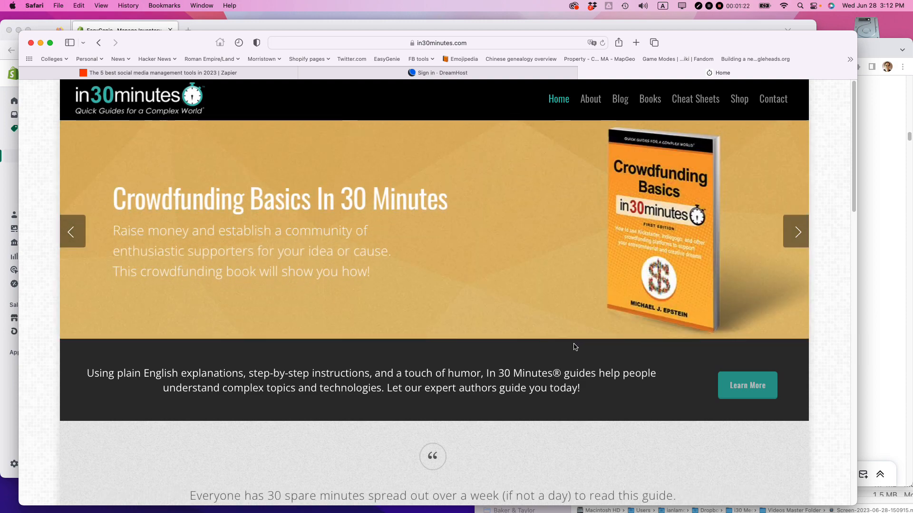
# Switch to Safari showing the In 30 Minutes home page with the Genealogy Basics banner.
pyautogui.click(796, 232)
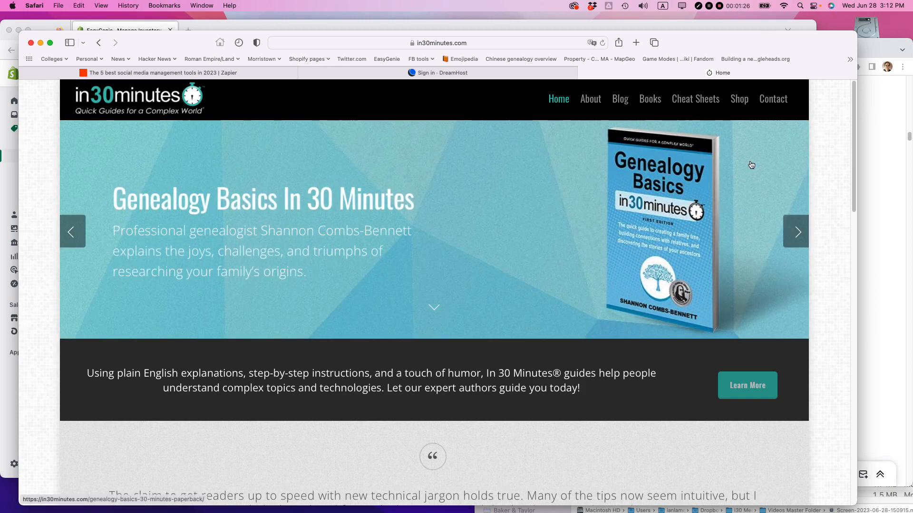